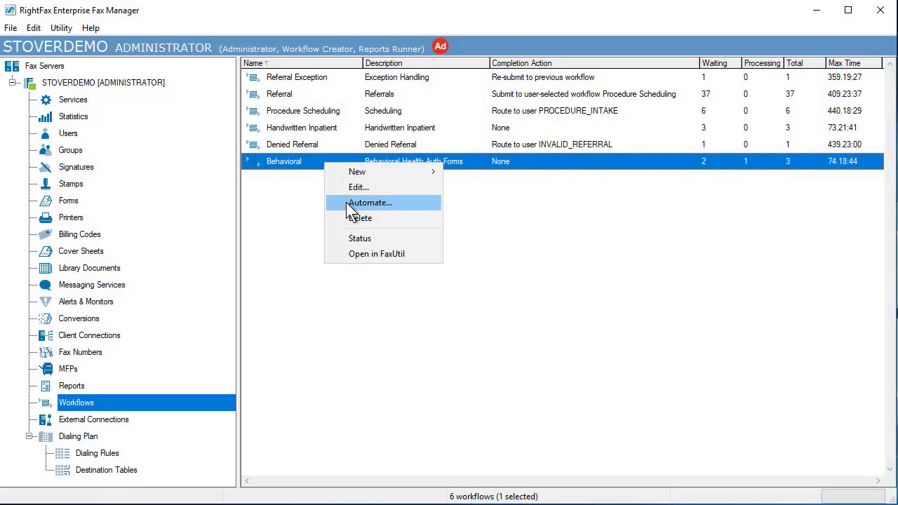
Step: Map the Behavioral workflow's Date field to a text zone and save the automation
{"action": "left_click", "coordinate": [370, 203]}
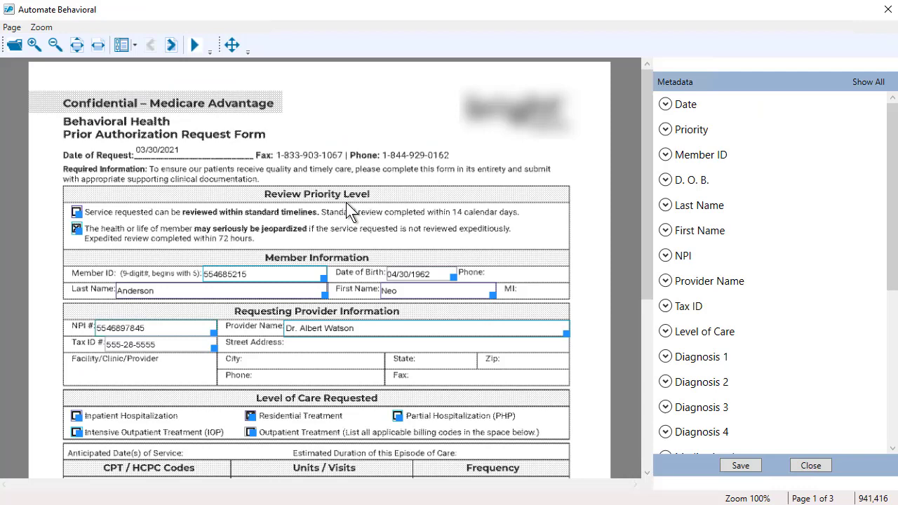
{"action": "left_click", "coordinate": [665, 104]}
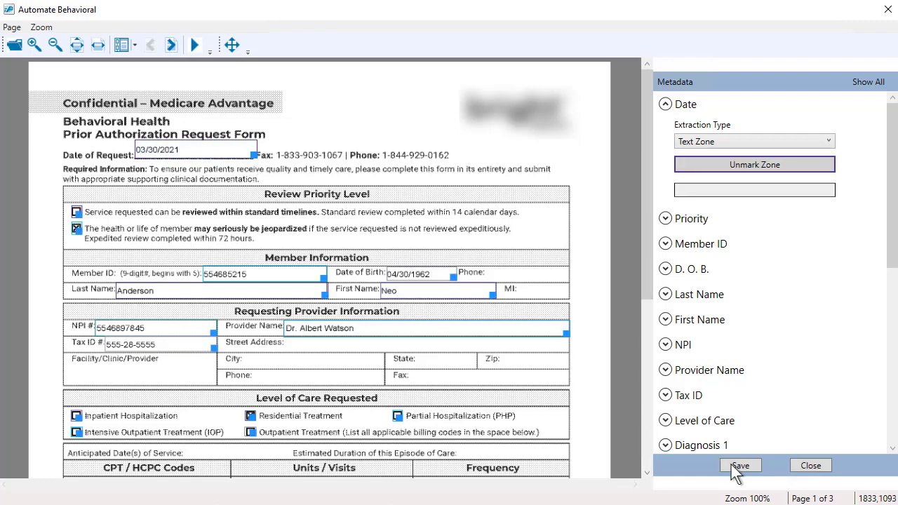
{"action": "left_click", "coordinate": [739, 465]}
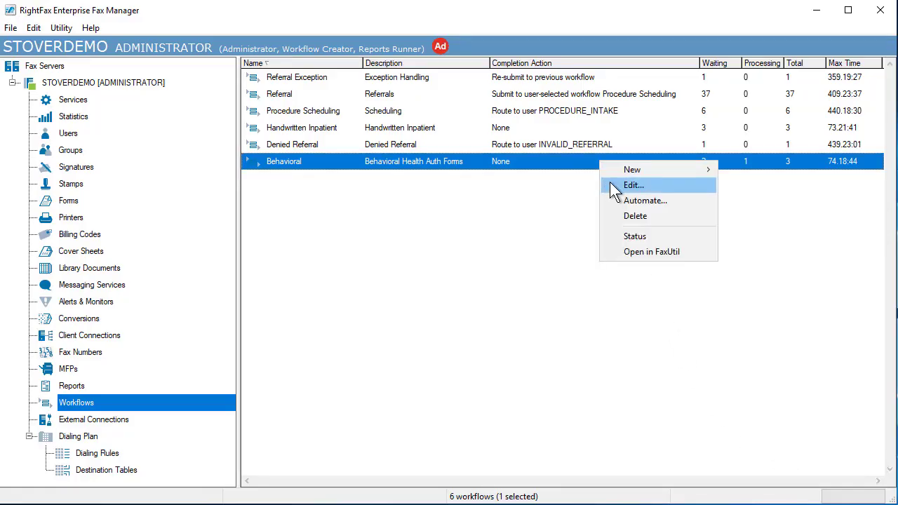
Step: Set Behavioral's Exception Action to 'Submit to another workflow' on the Actions tab
{"action": "left_click", "coordinate": [633, 185]}
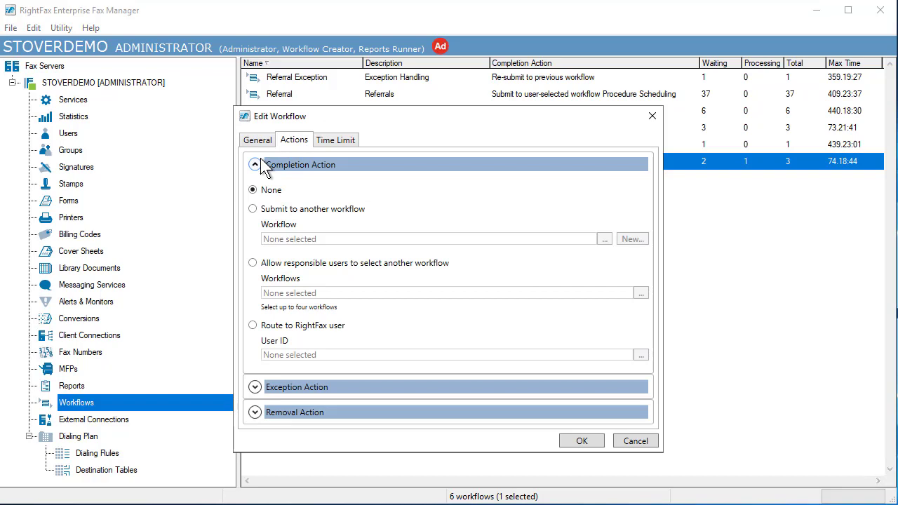
{"action": "left_click", "coordinate": [255, 164]}
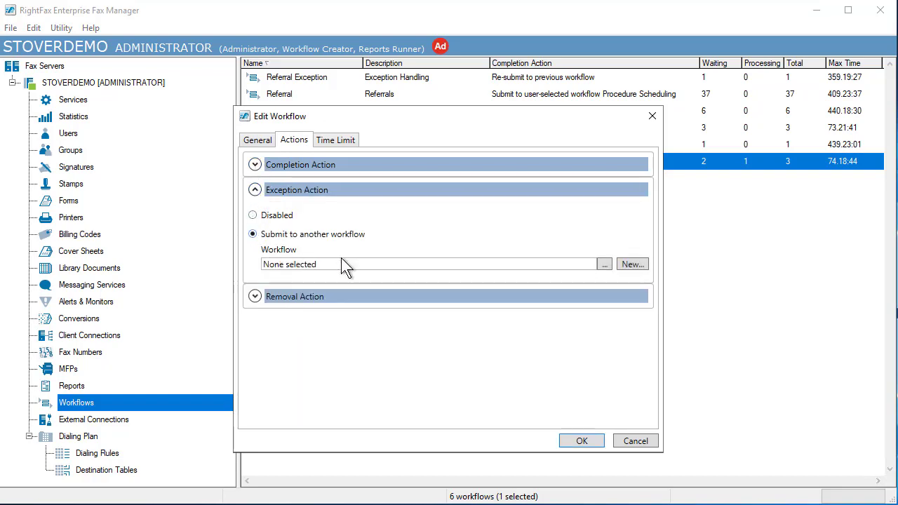
{"action": "left_click", "coordinate": [604, 264]}
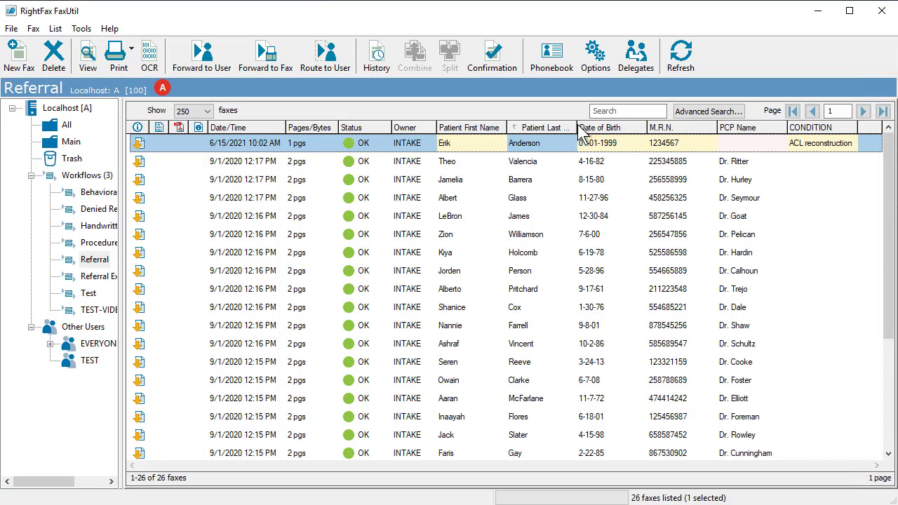
{"action": "left_click", "coordinate": [627, 111]}
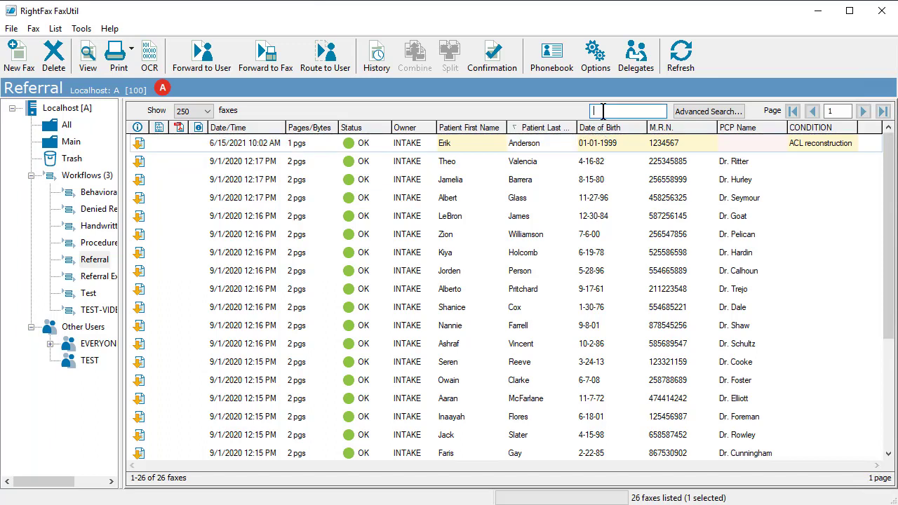
{"action": "type", "text": "5855"}
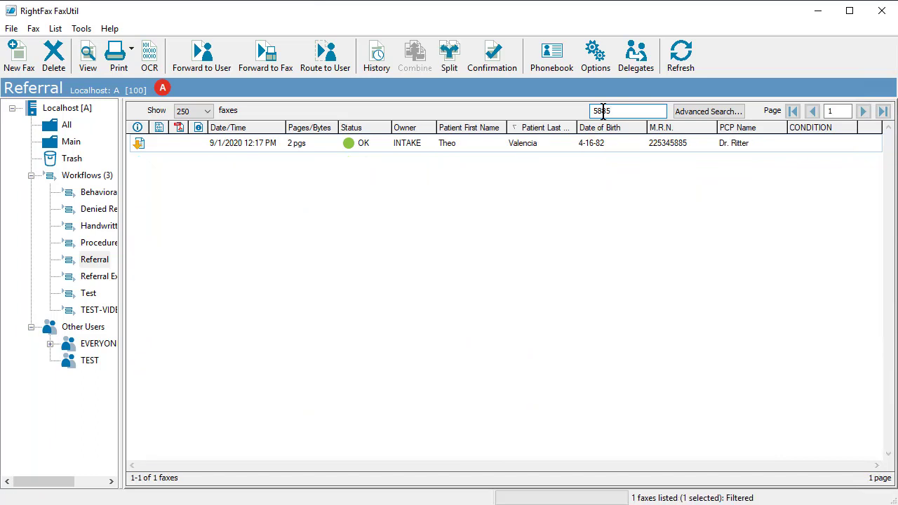
{"action": "key", "text": "BackSpace"}
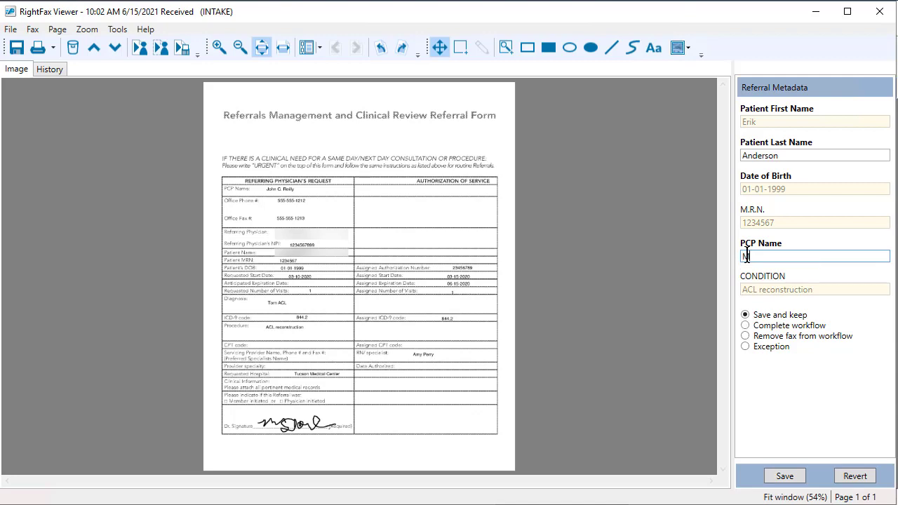
Step: Enter Maxwell as the referral's PCP Name and save the metadata
{"action": "type", "text": "axwell"}
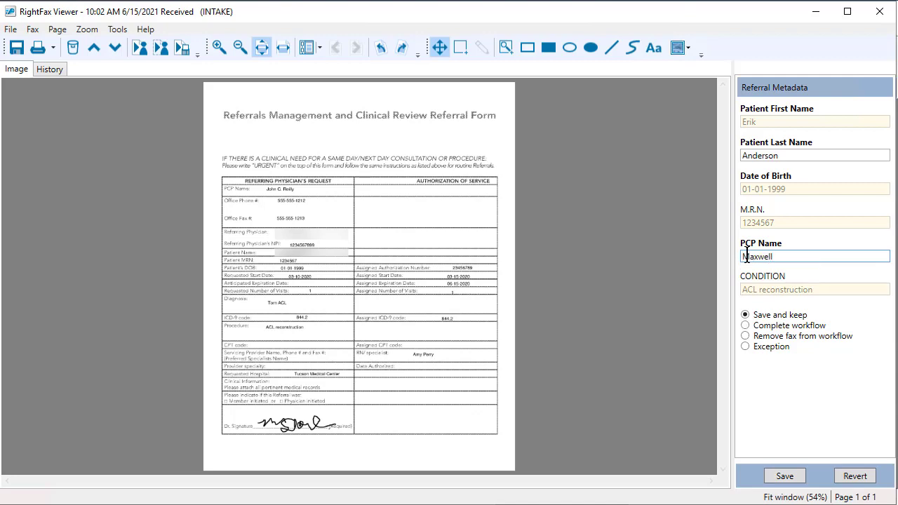
{"action": "mouse_move", "coordinate": [774, 456]}
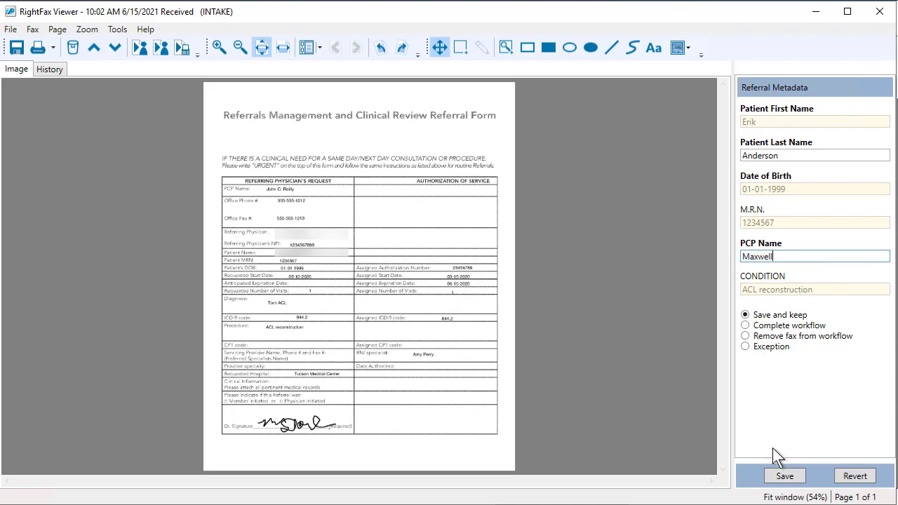
{"action": "left_click", "coordinate": [784, 476]}
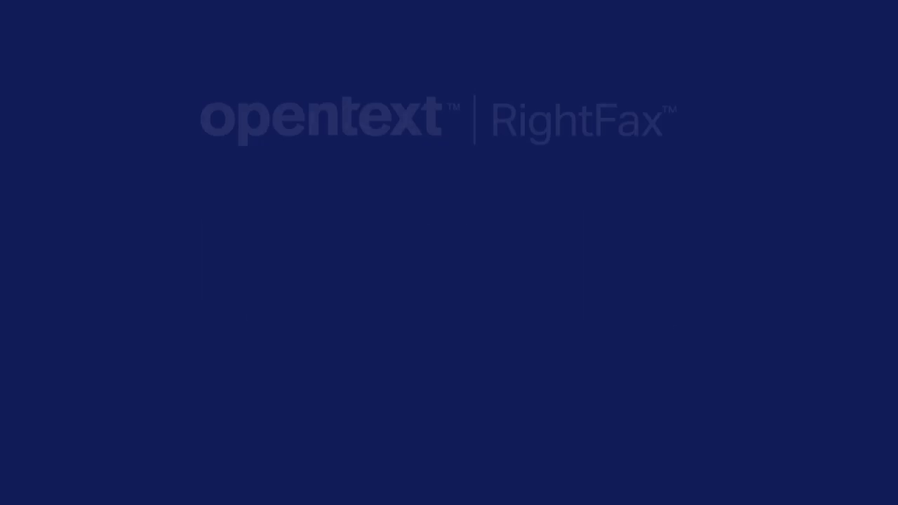